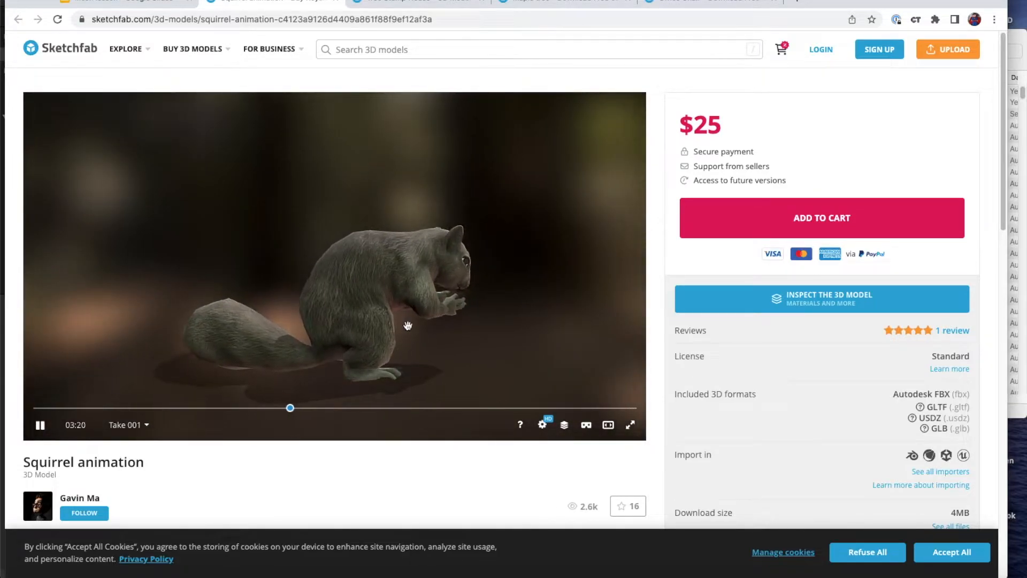
Step: Return to the Geometry brush types, add a box brush, and set grid snapping to 10
{"action": "key", "text": "alt+tab"}
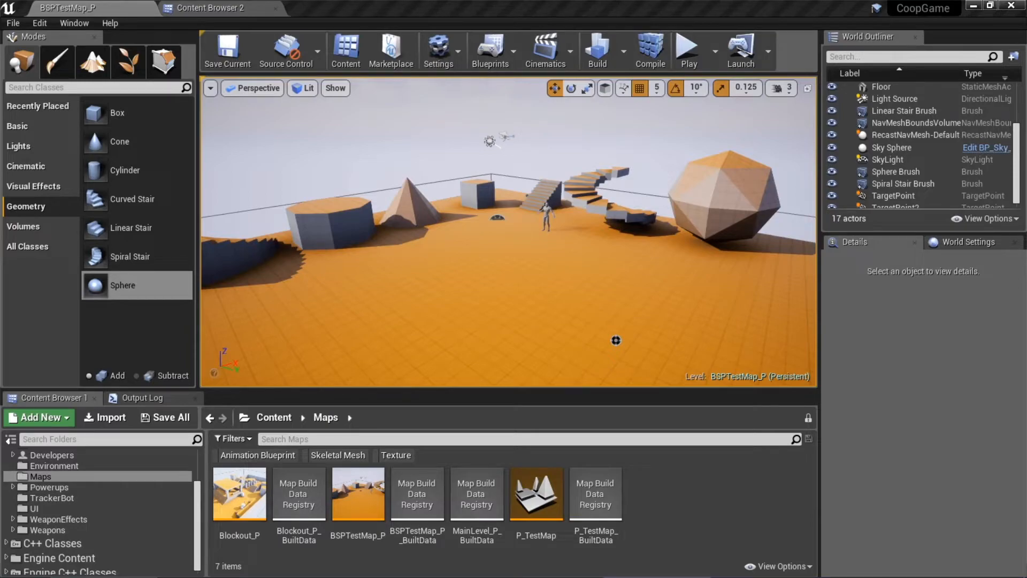
{"action": "mouse_move", "coordinate": [525, 274]}
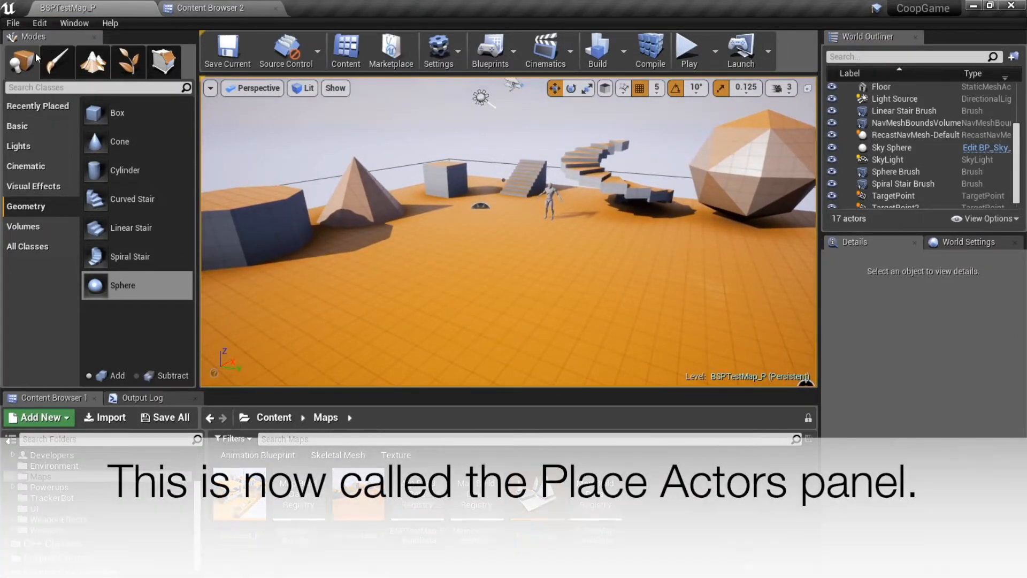
{"action": "left_click", "coordinate": [73, 23]}
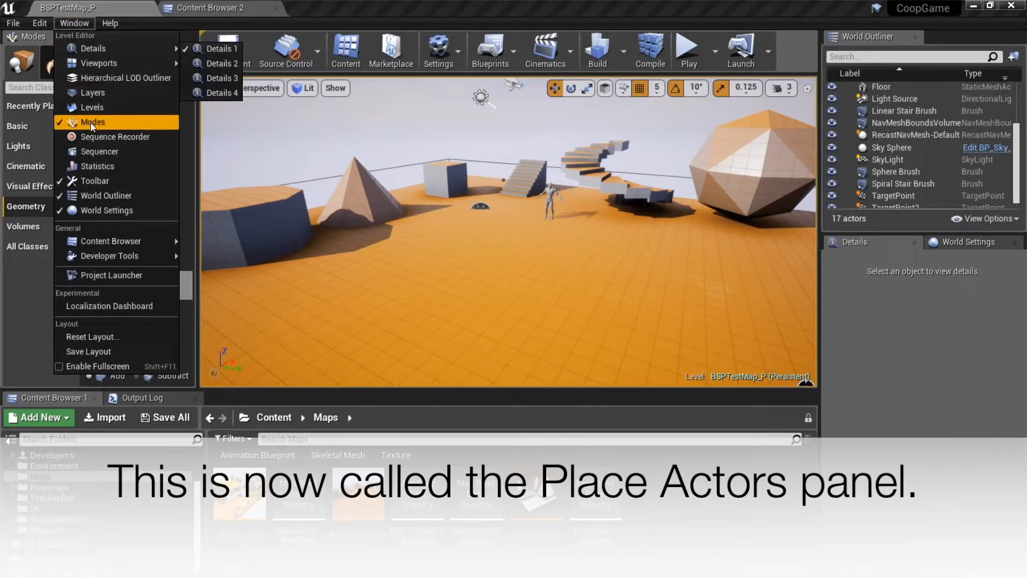
{"action": "left_click", "coordinate": [94, 123]}
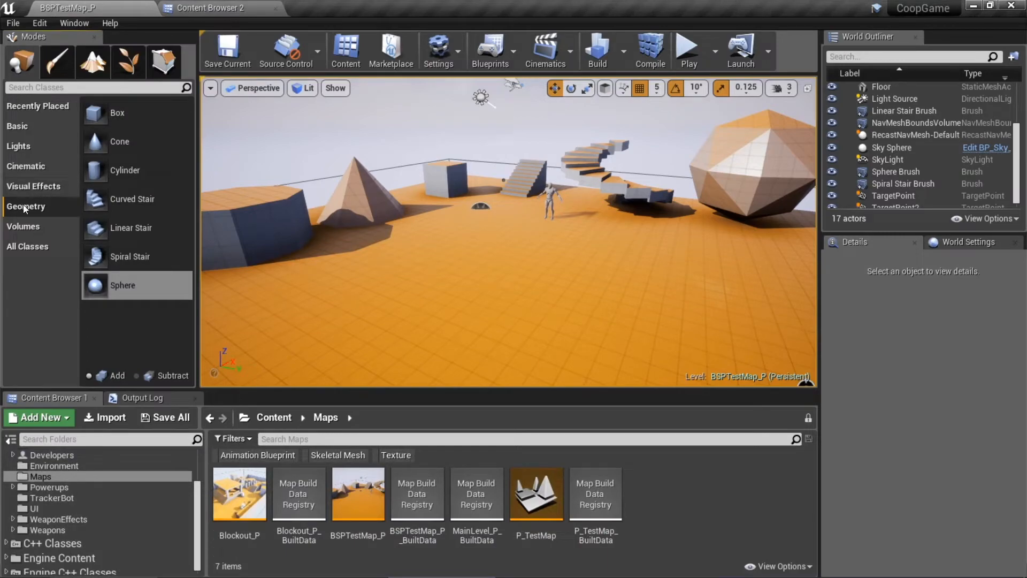
{"action": "mouse_move", "coordinate": [139, 177]}
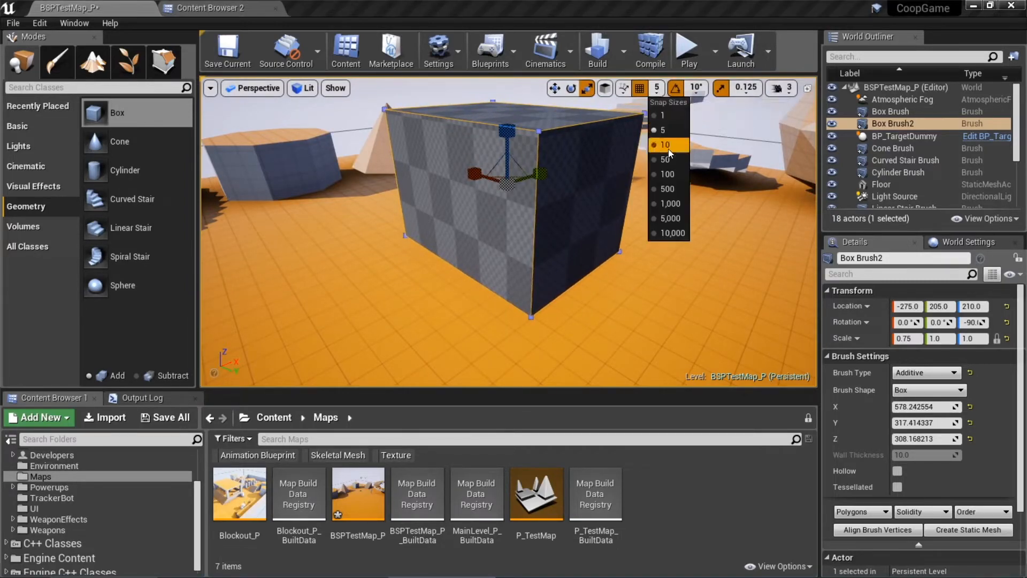
{"action": "mouse_move", "coordinate": [666, 144]}
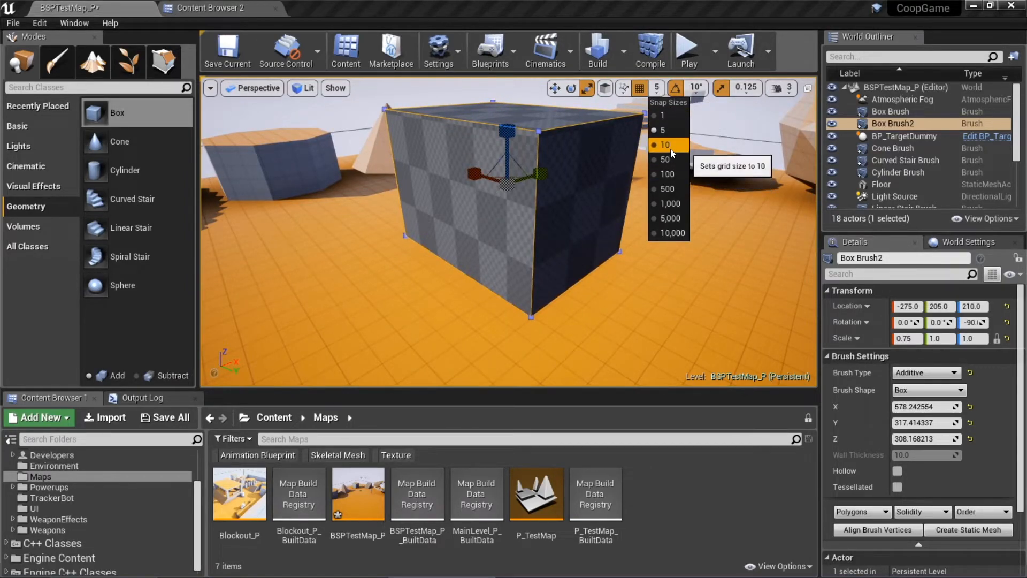
{"action": "left_click", "coordinate": [666, 159]}
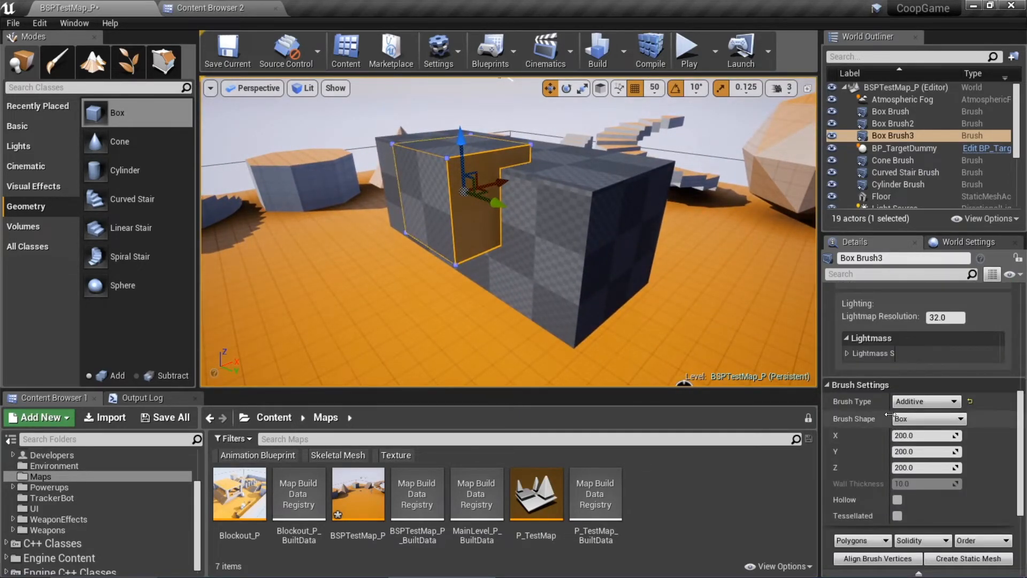
Step: Open the Brush Type dropdown for the new corner box brush
{"action": "left_click", "coordinate": [925, 401]}
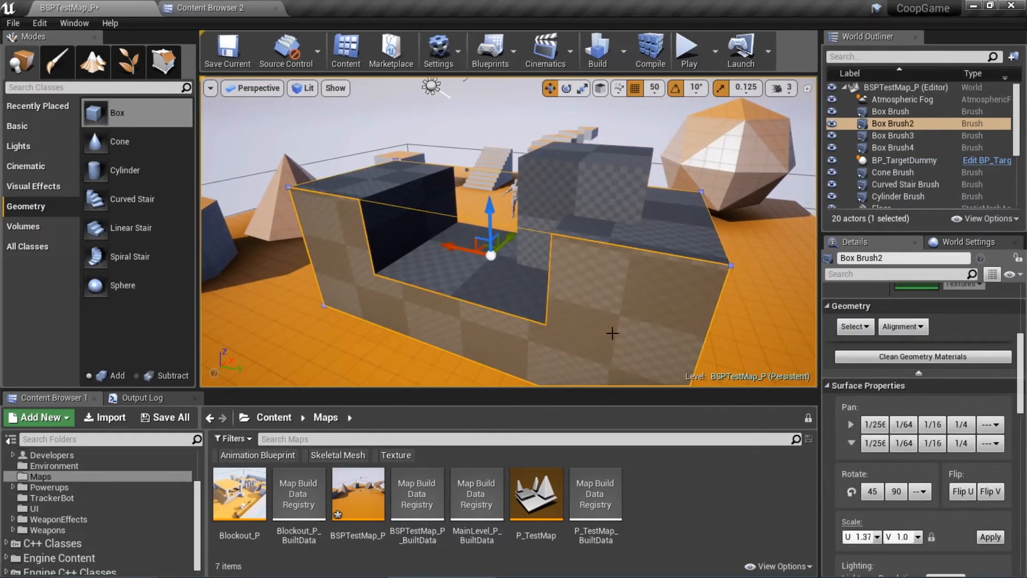
{"action": "left_click", "coordinate": [892, 136]}
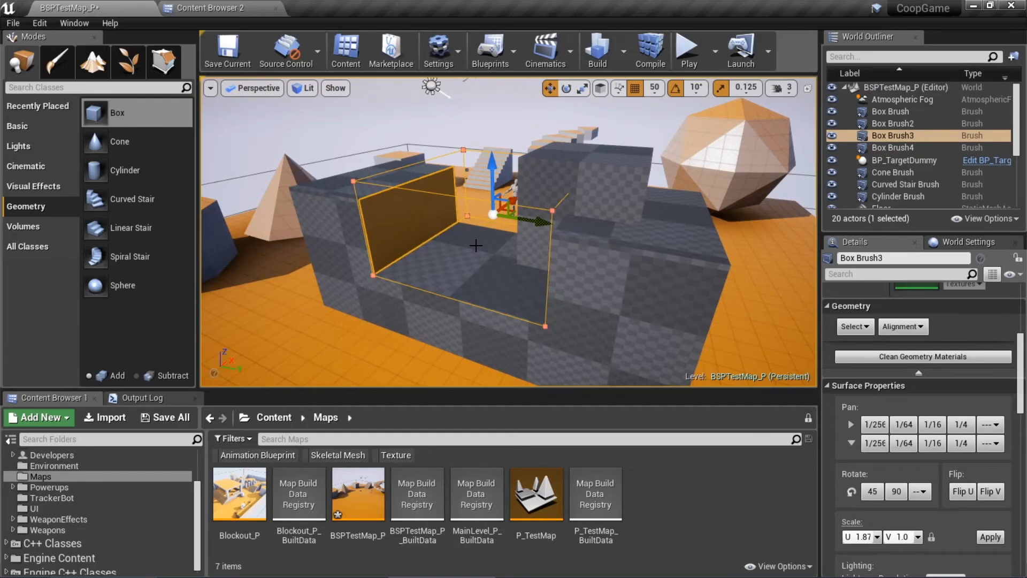
{"action": "mouse_move", "coordinate": [662, 253]}
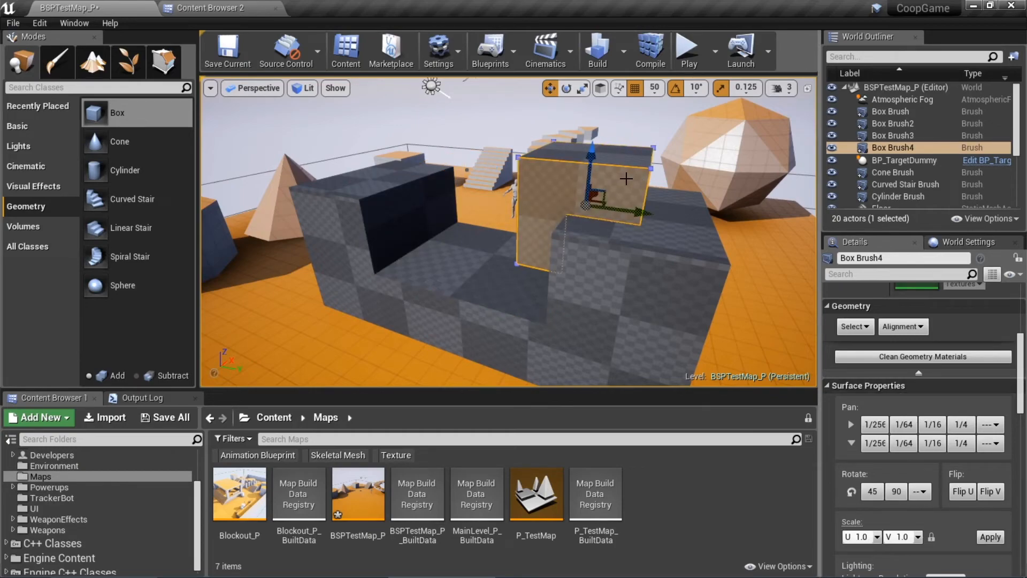
{"action": "scroll", "scroll_direction": "down", "scroll_amount": 3}
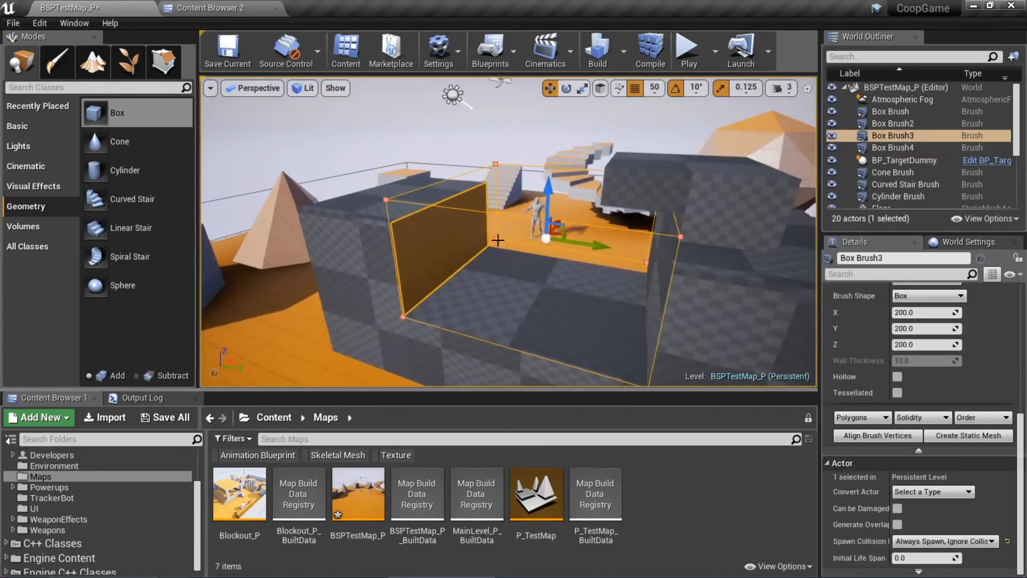
Step: Select Box Brush4 and show its brush Order options (first or last)
{"action": "left_click", "coordinate": [893, 147]}
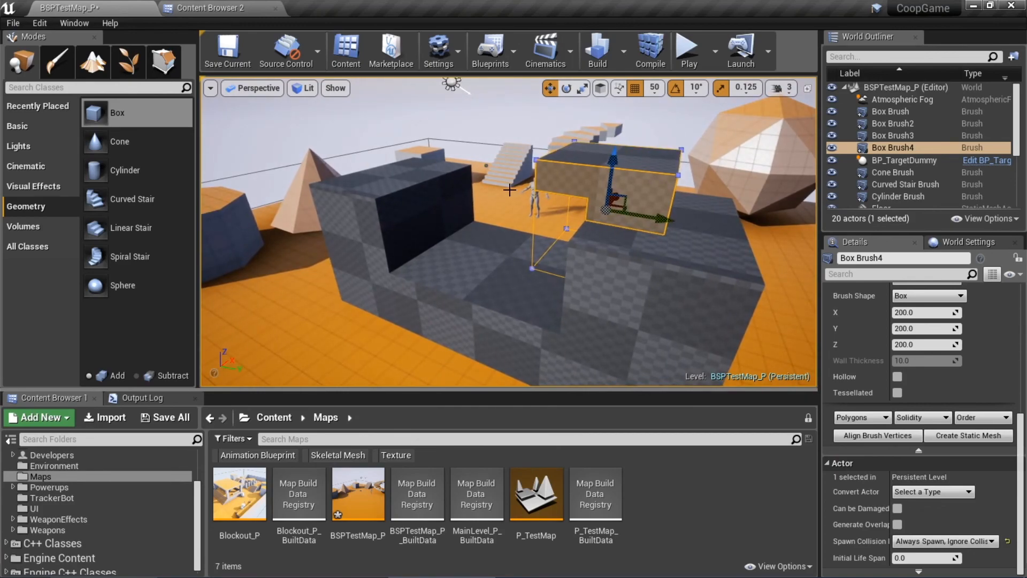
{"action": "mouse_move", "coordinate": [526, 201]}
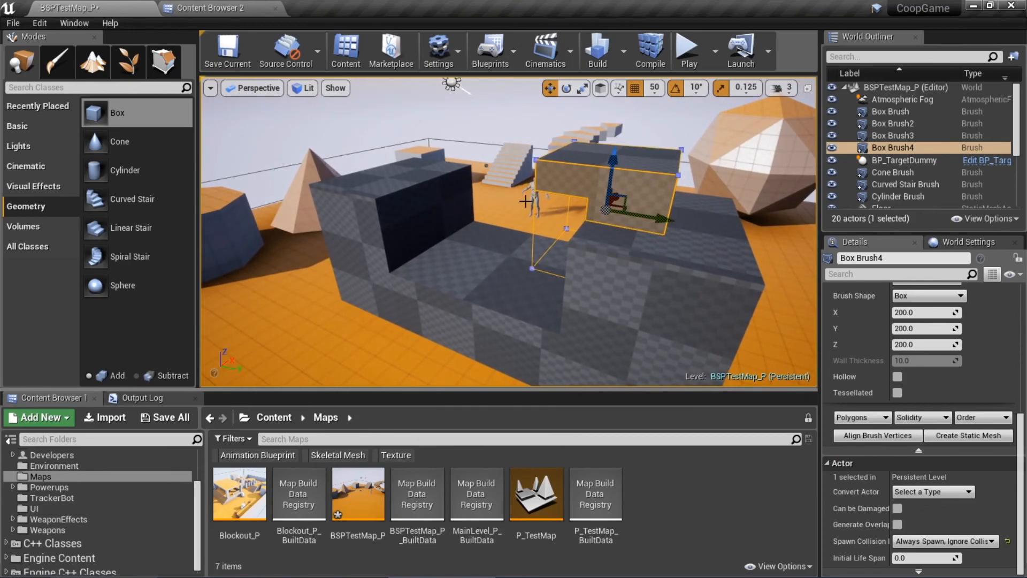
{"action": "left_click", "coordinate": [983, 417]}
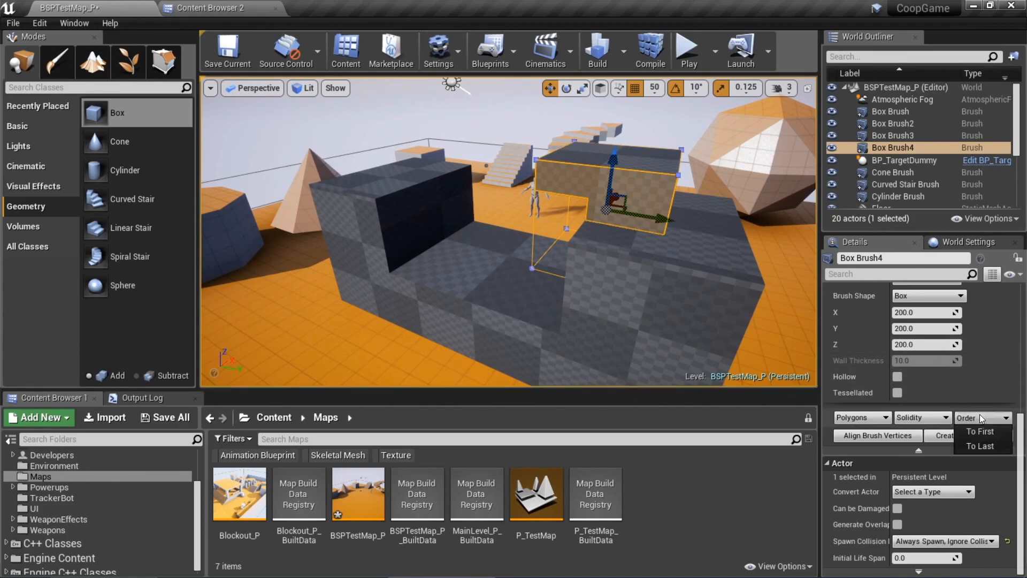